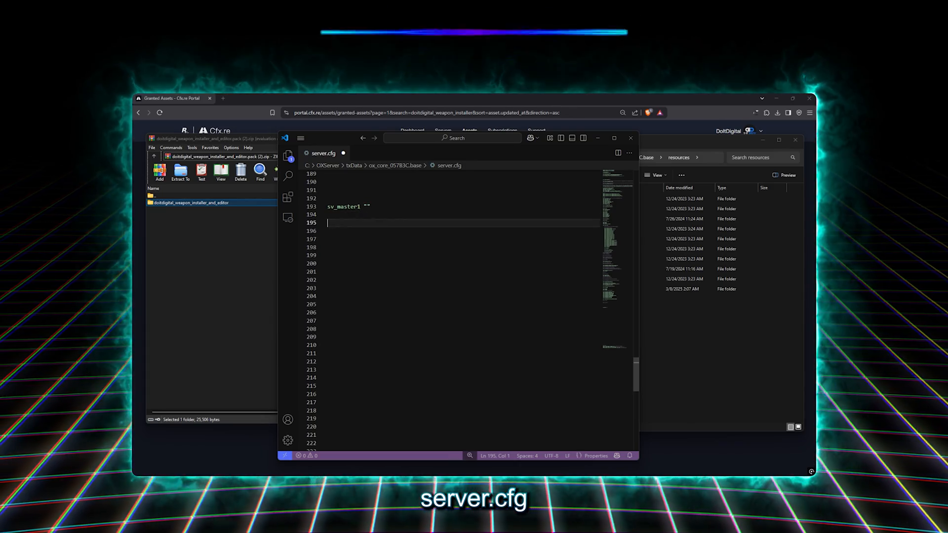
# Step: Add the line 'start doitdigital_weapon_installer_and_editor' to server.cfg so the resource starts
pyautogui.write('start doitdigital_weapon_installer_and_editor')
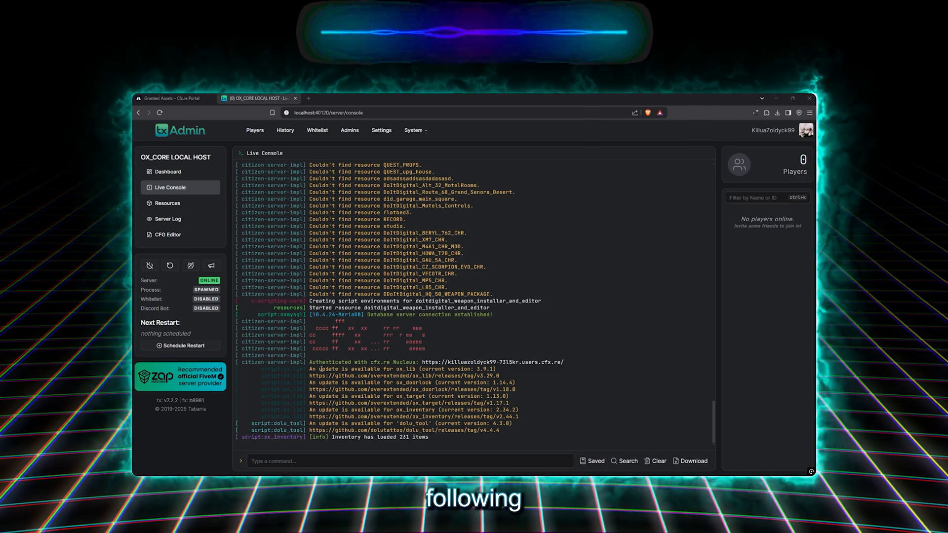
# Step: Run did_installweapon WEAPON_M4_ARCW_CHR in the Live Console to install the M4
pyautogui.write('did_installweapon WEAPON_M4_ARCW_')
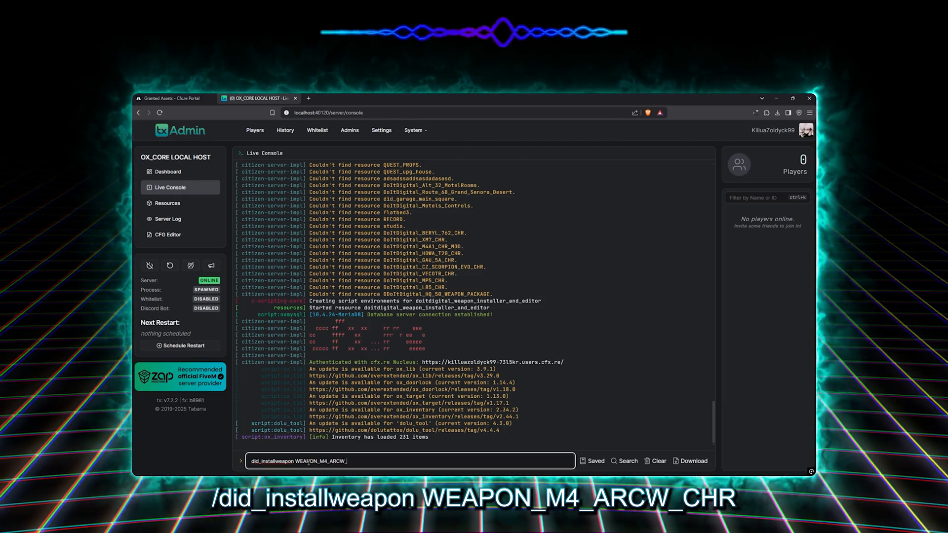
pyautogui.press('enter')
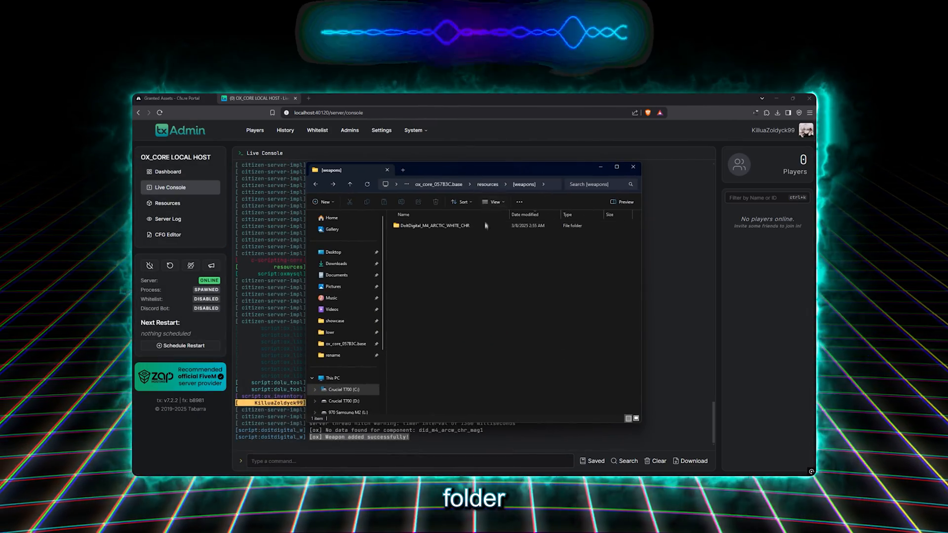
# Step: Browse into DoItDigital_M4_ARCTIC_WHITE_CHR > EXTRA_FILES > Inventory Photos to view the skin images
pyautogui.doubleClick(435, 226)
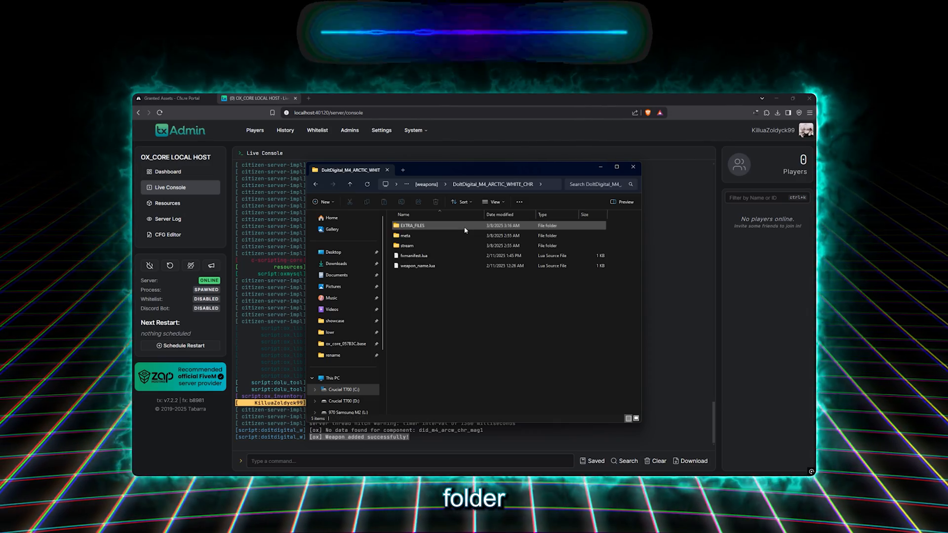
pyautogui.doubleClick(412, 225)
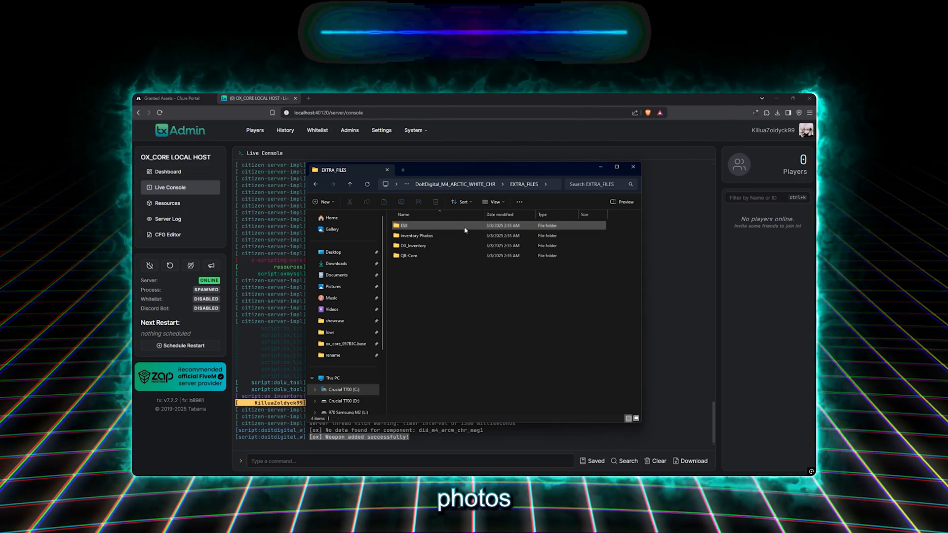
pyautogui.doubleClick(416, 235)
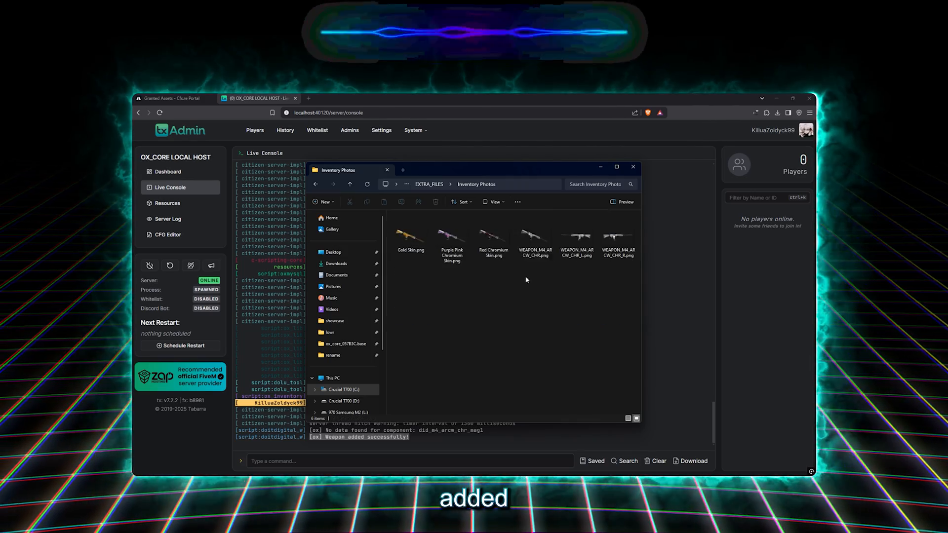
pyautogui.click(534, 236)
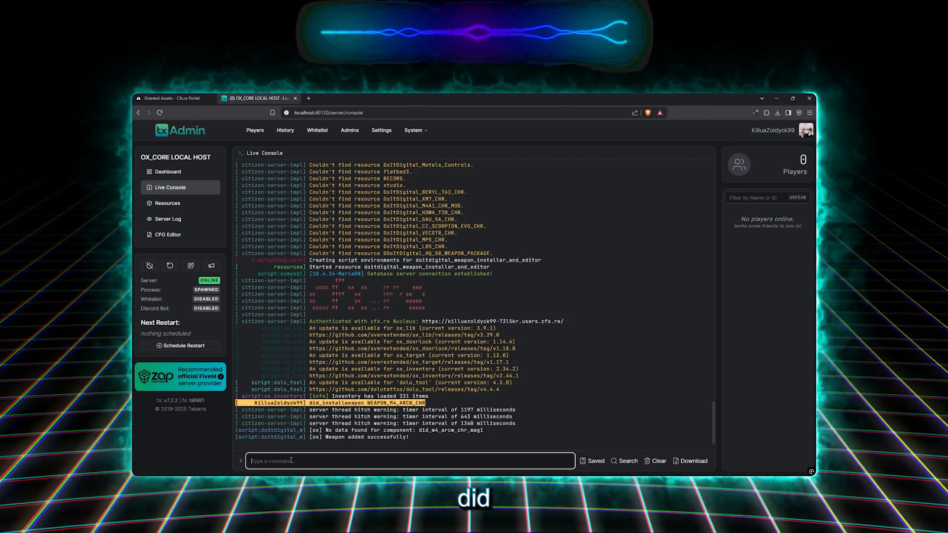
# Step: Run did_uninstallweapon WEAPON_M4_ARCW_CHR, then reinstall the M4 with did_installweapon
pyautogui.write('did_uninstall')
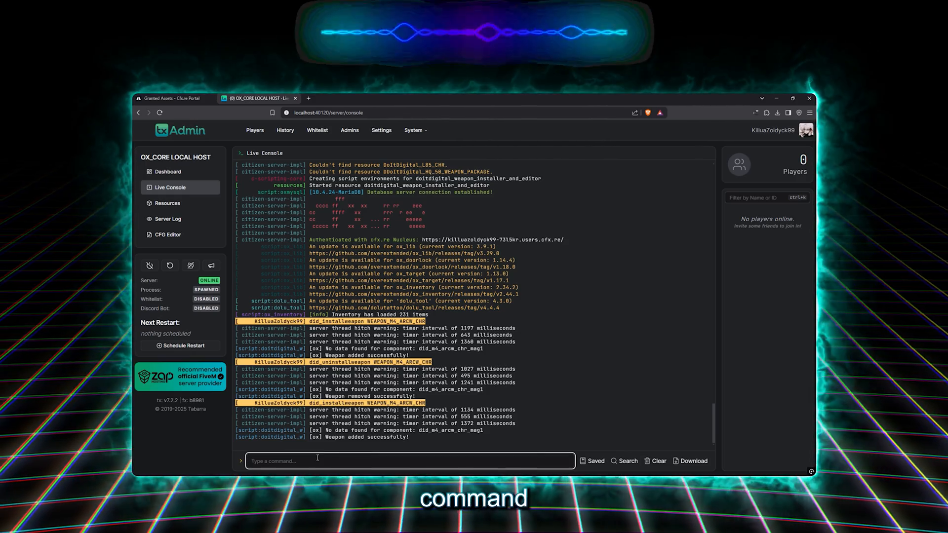
# Step: Run did_getweaponstats WEAPON_M4_ARCW_CHR to list the M4's current stats
pyautogui.write('did_getweaponst')
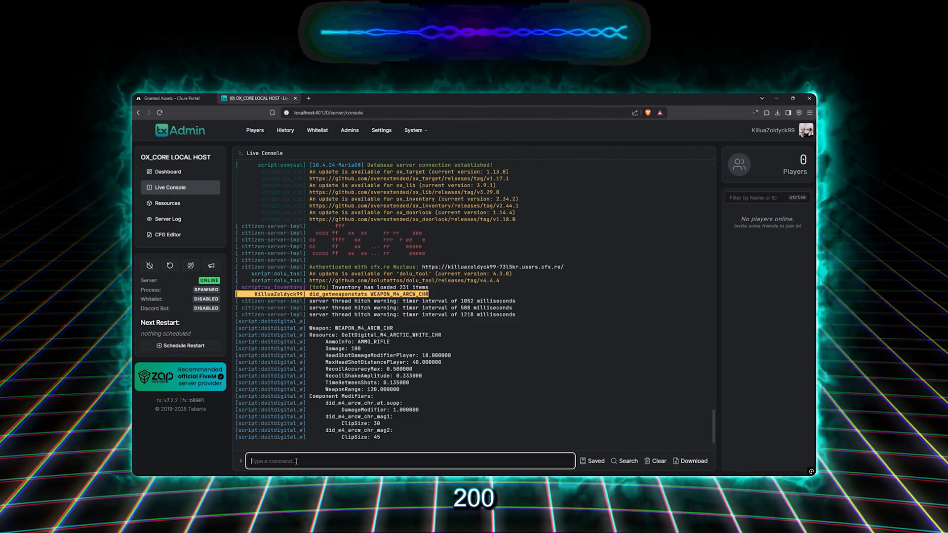
# Step: Set the M4's Damage to 200 with did_setweaponstat, then re-list its stats to confirm
pyautogui.write('did_setweap')
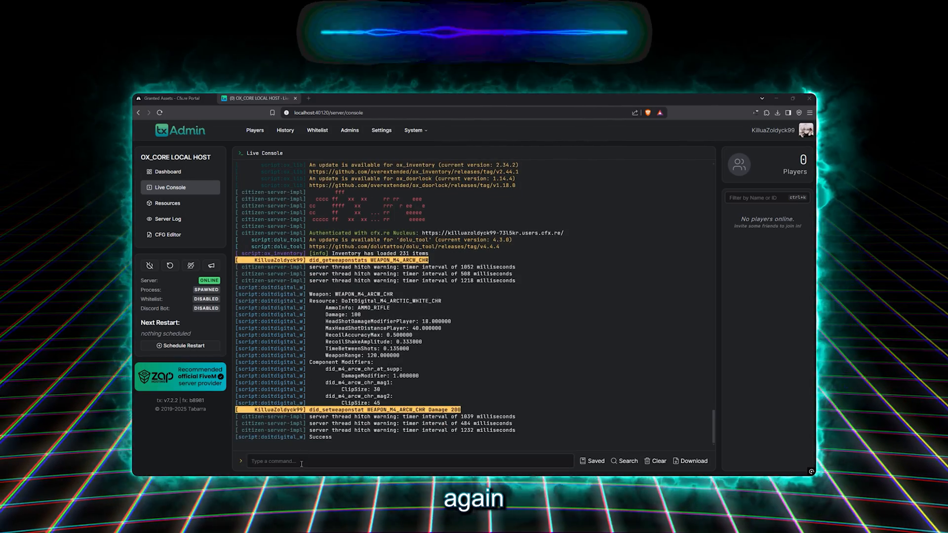
pyautogui.write('did_getweaponstats WE')
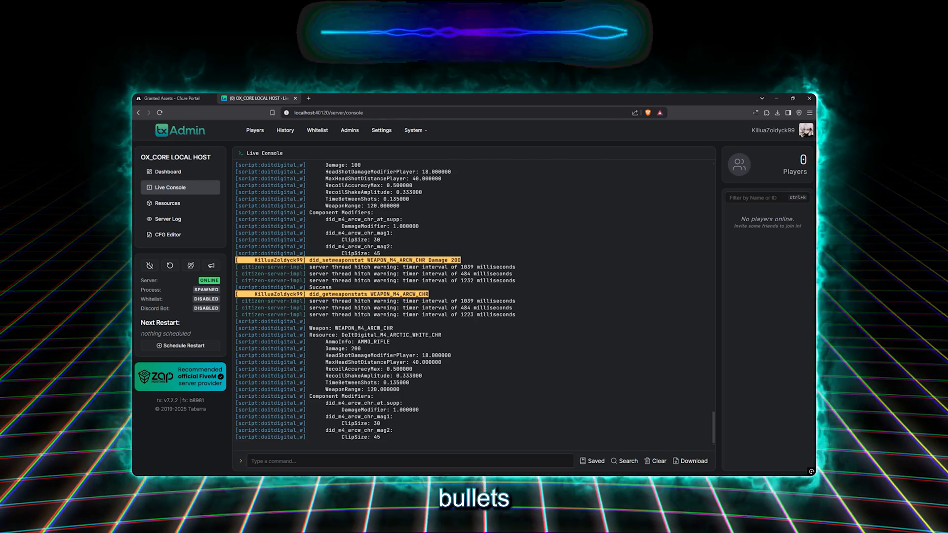
# Step: Enter did_setweaponcomponentstat WEAPON_M4_ARCW_CHR did_m4_arcw_chr_mag2 ClipSize 45 without running it
pyautogui.click(407, 462)
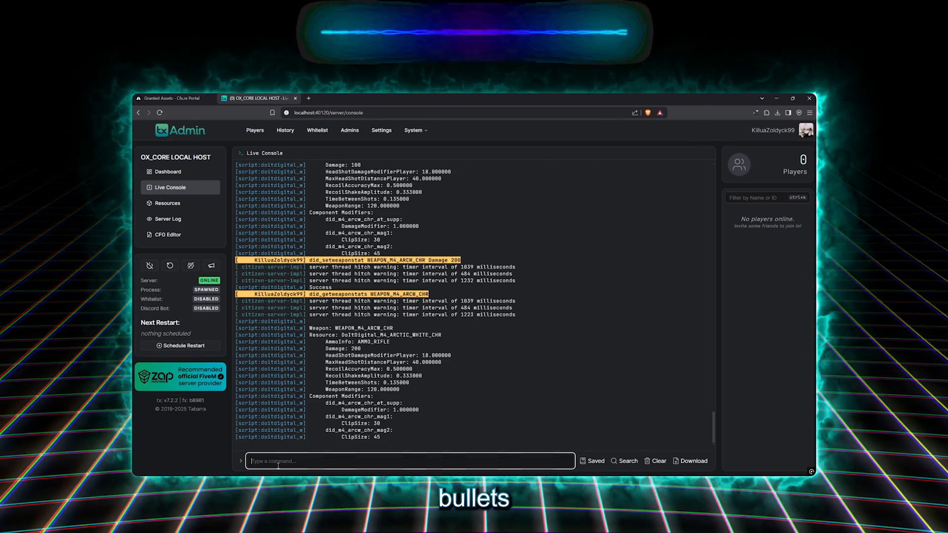
pyautogui.write('did_setweaponcomponentstat WEAPON_M4_ARCW_CHR')
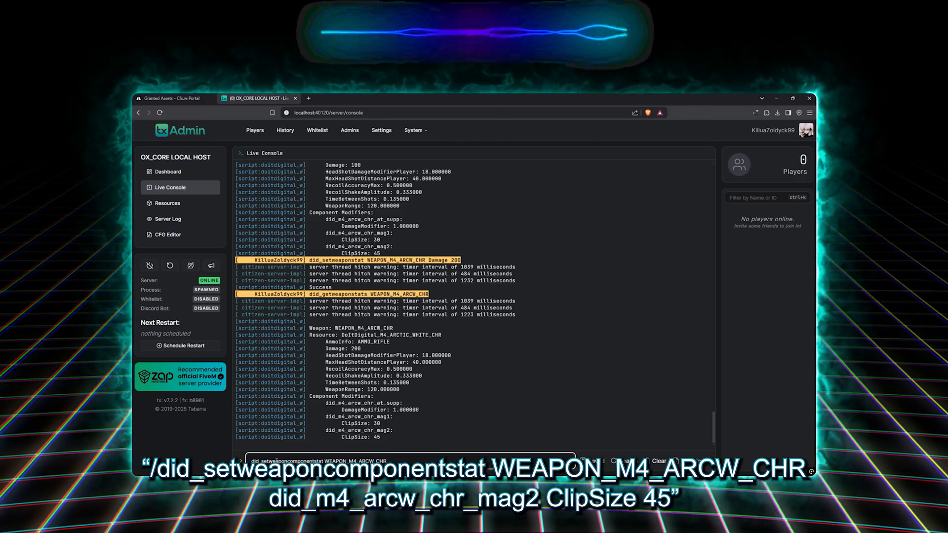
pyautogui.write('did_m4_arcw_chr_mag2')
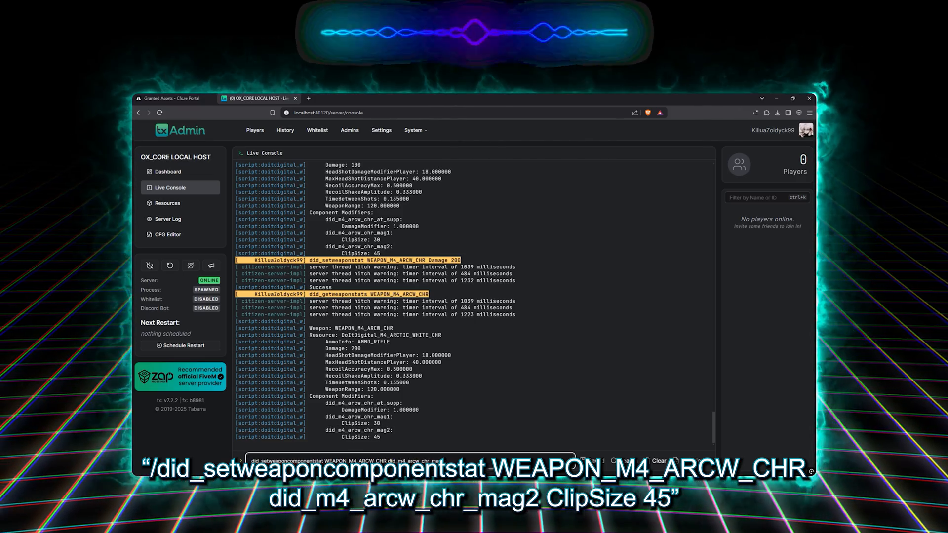